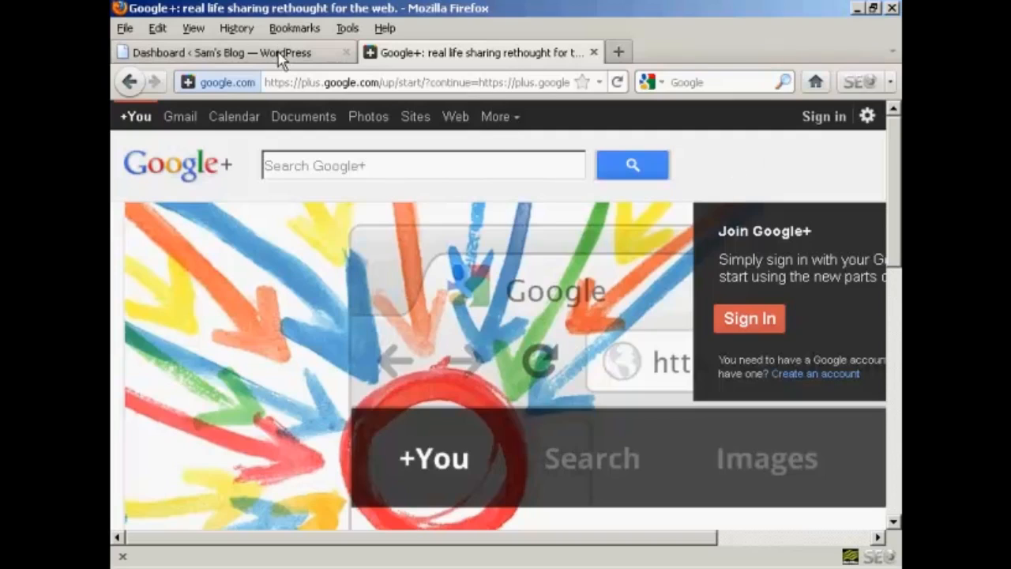
Switch back to the 'Dashboard ‹ Sam's Blog — WordPress' browser tab.
left_click(221, 52)
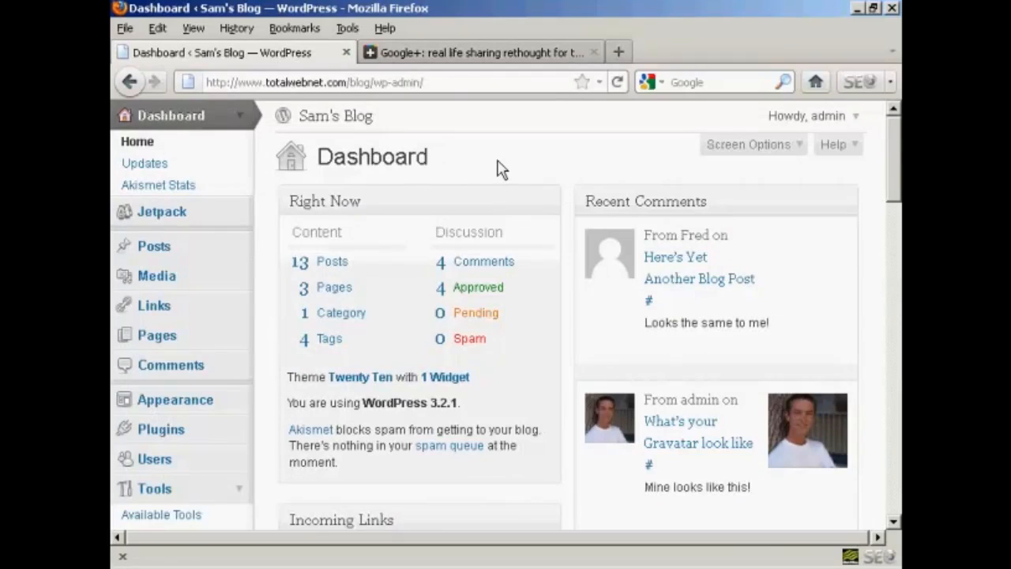
mouse_move(166, 439)
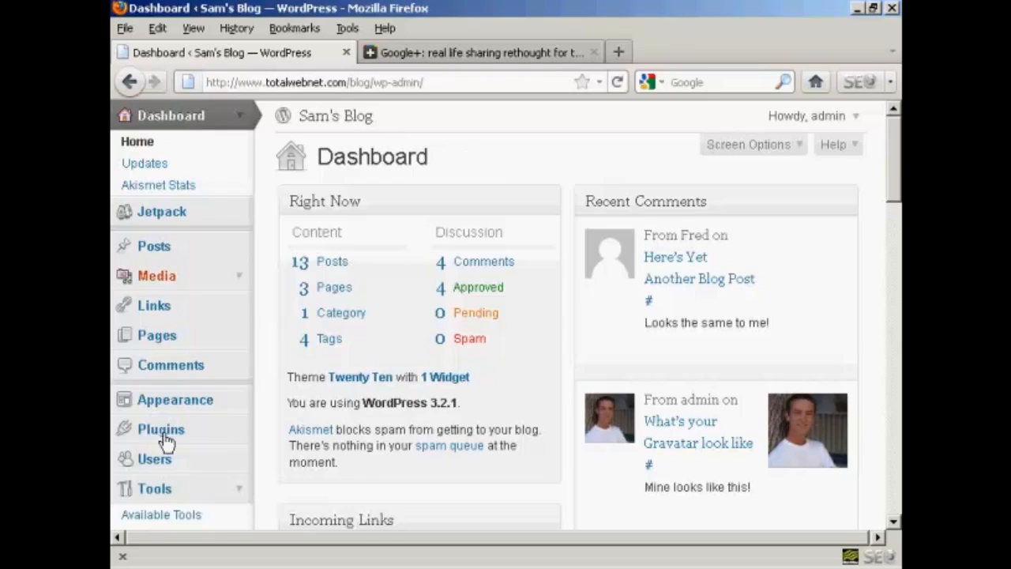
Go to the Plugins > Add New page.
left_click(160, 429)
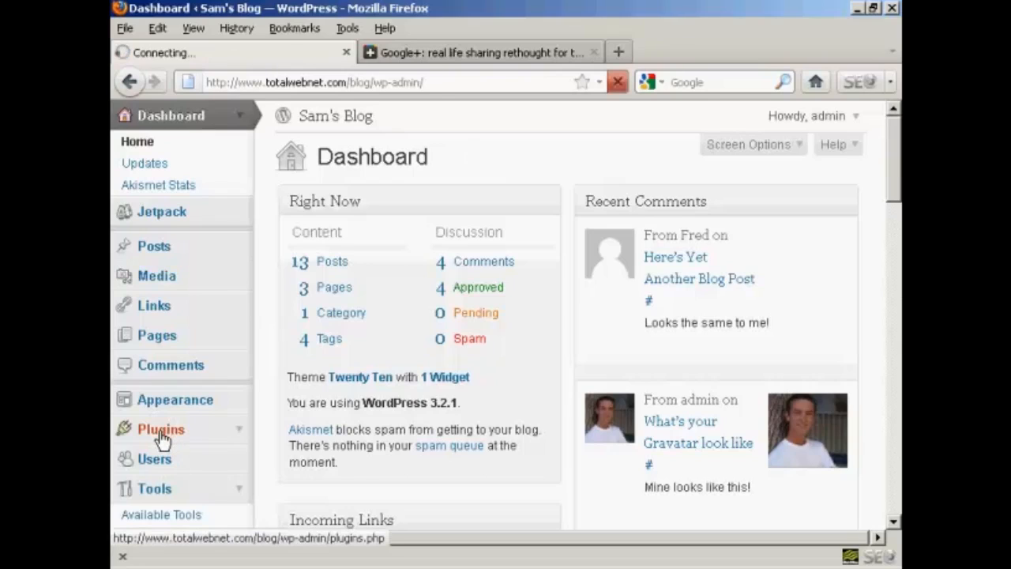
left_click(160, 429)
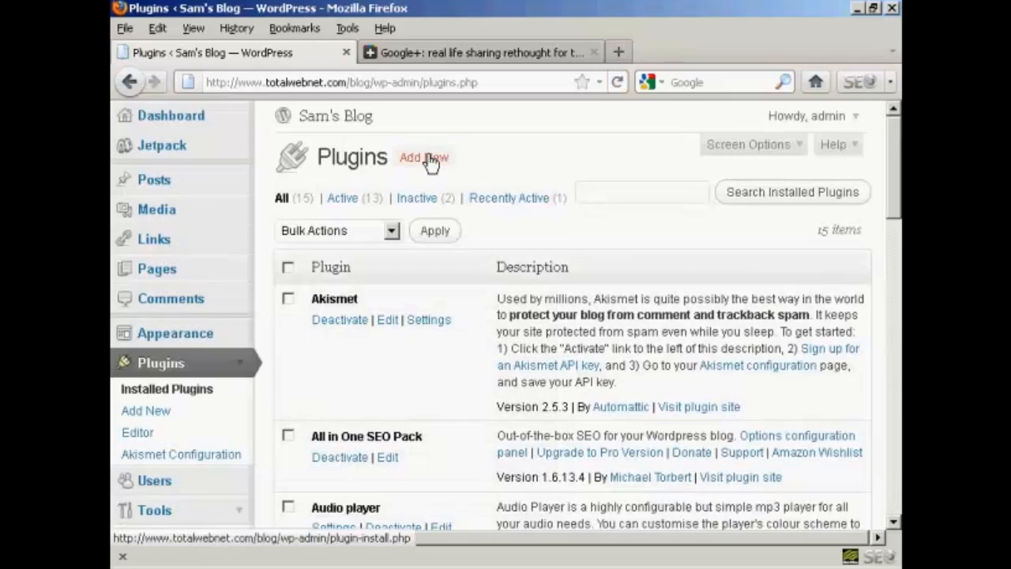
left_click(424, 157)
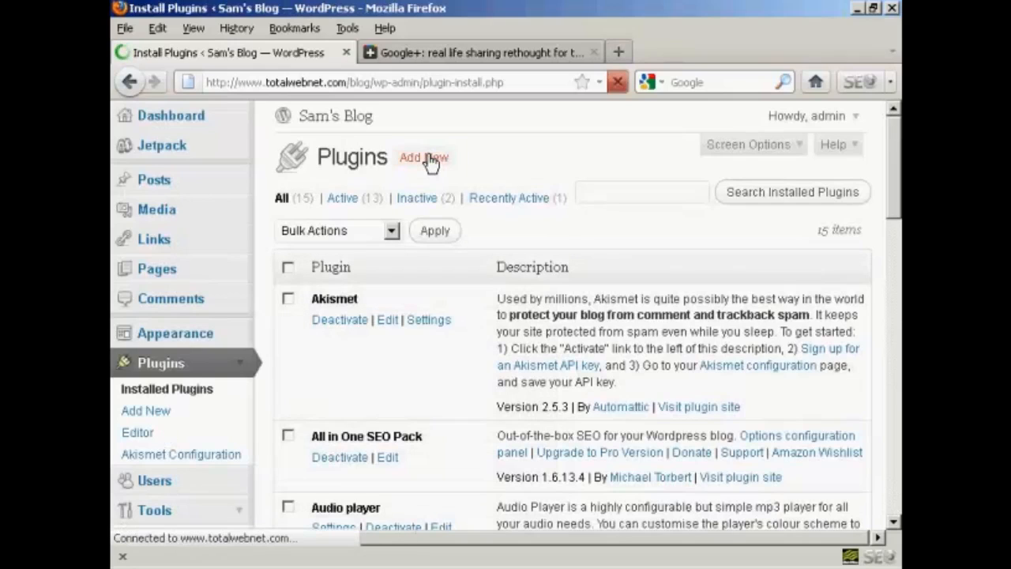
left_click(425, 158)
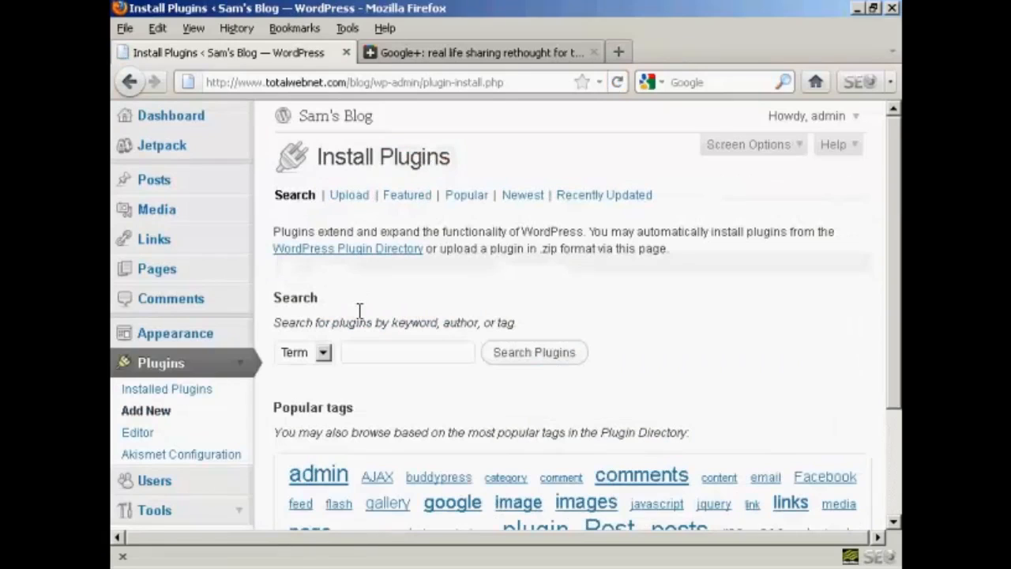
Search the plugin directory for 'google plus button'.
left_click(407, 352)
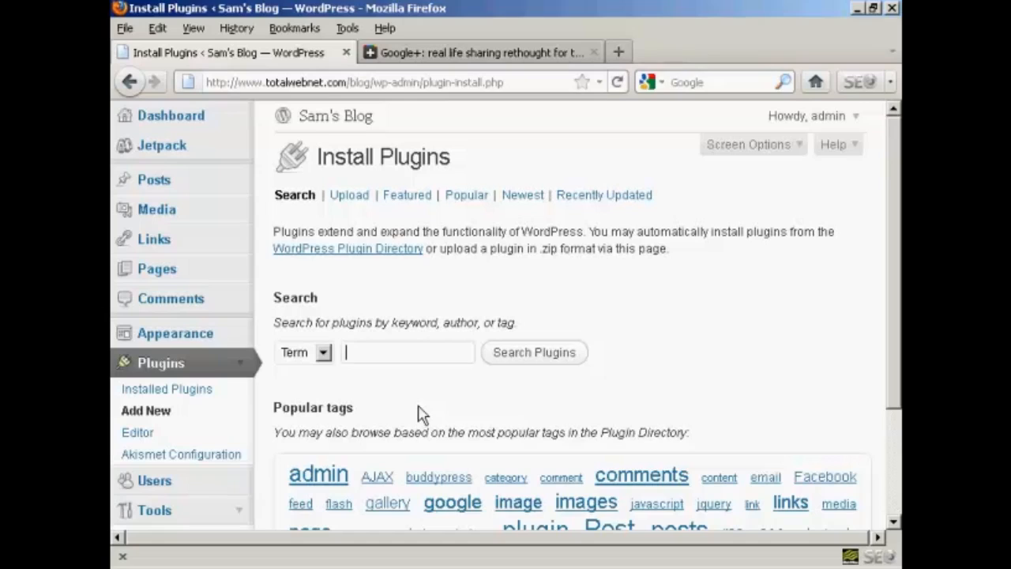
type("google plus button")
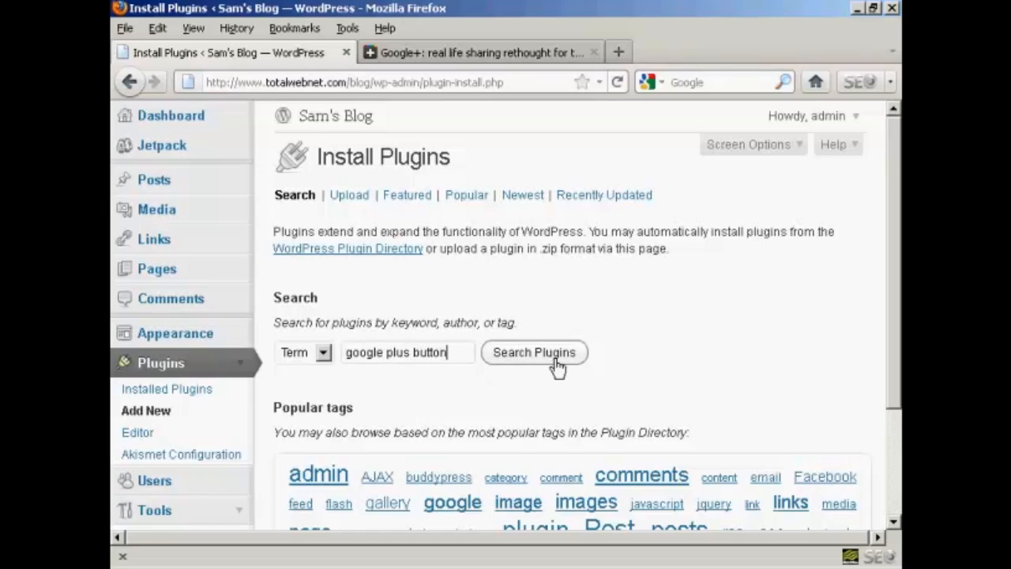
left_click(534, 352)
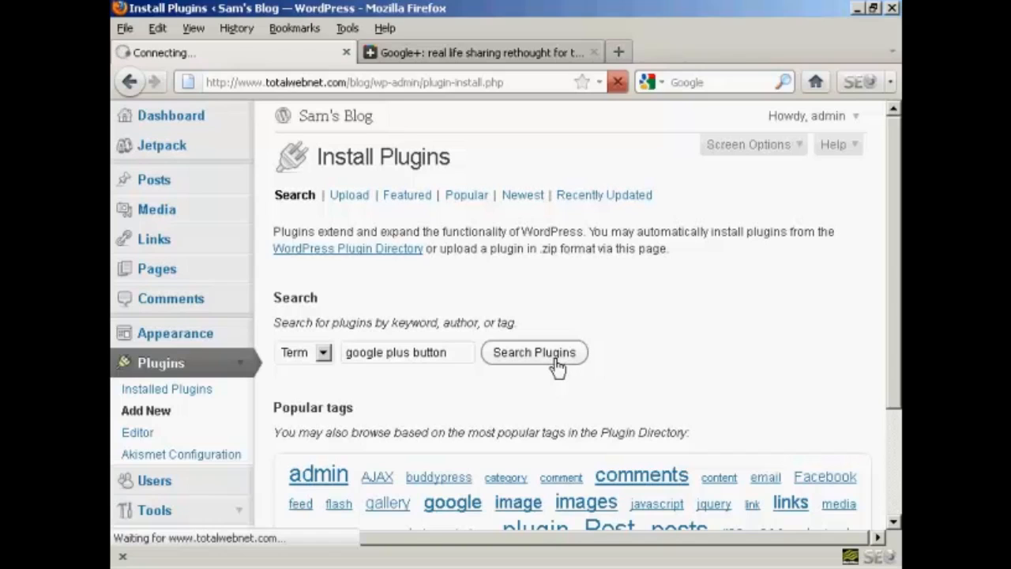
left_click(534, 351)
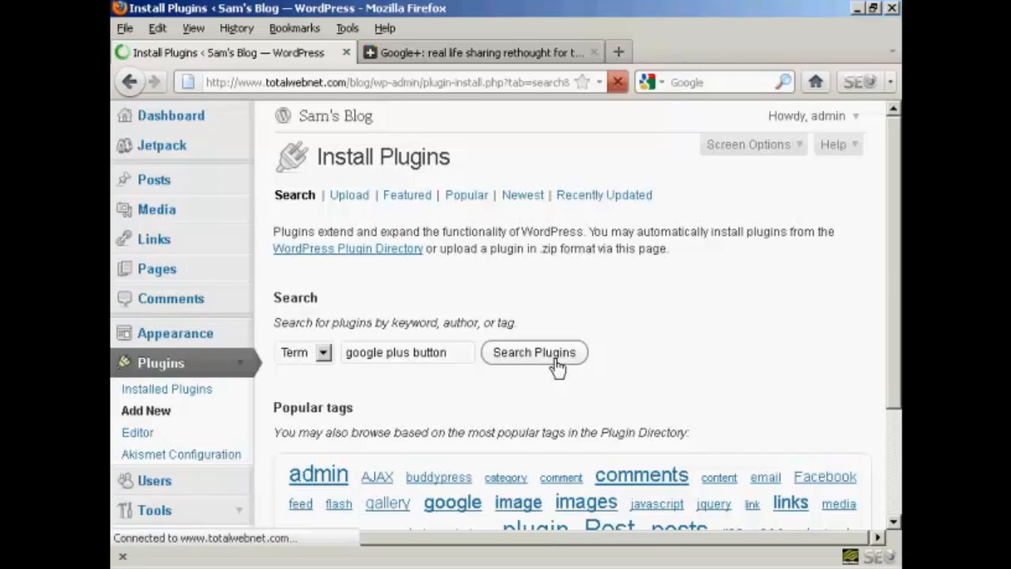
left_click(534, 353)
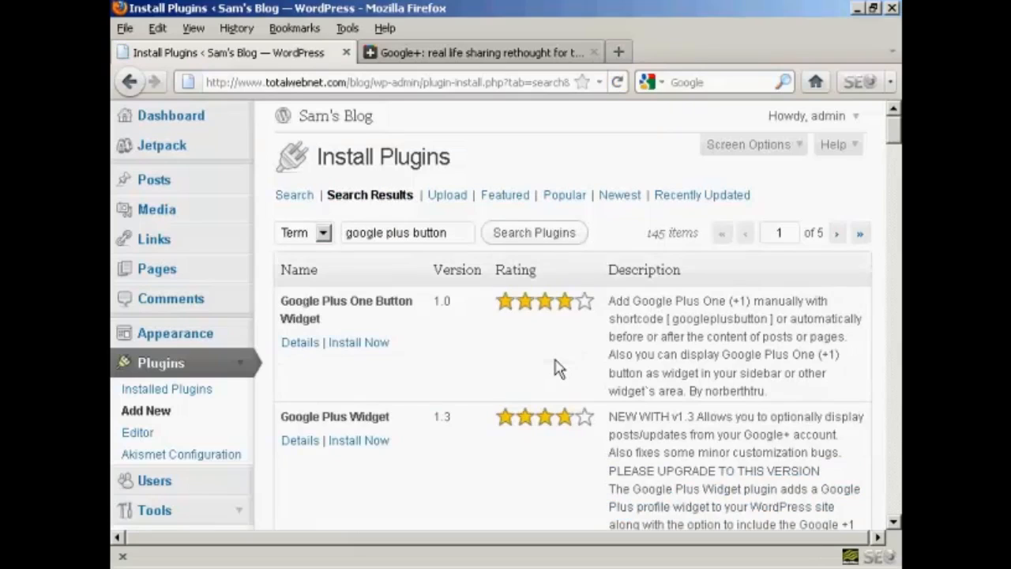
mouse_move(553, 367)
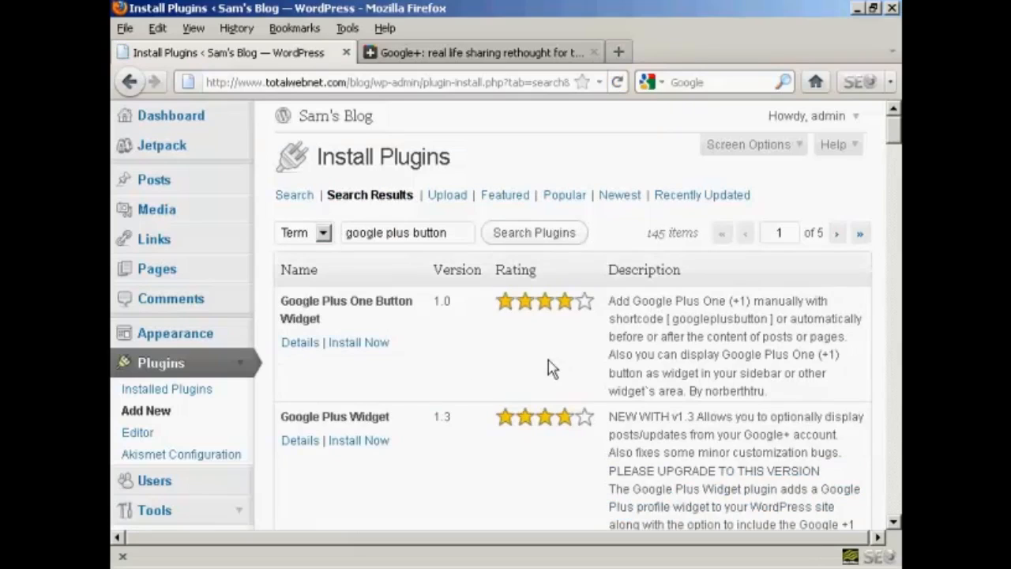
mouse_move(336, 319)
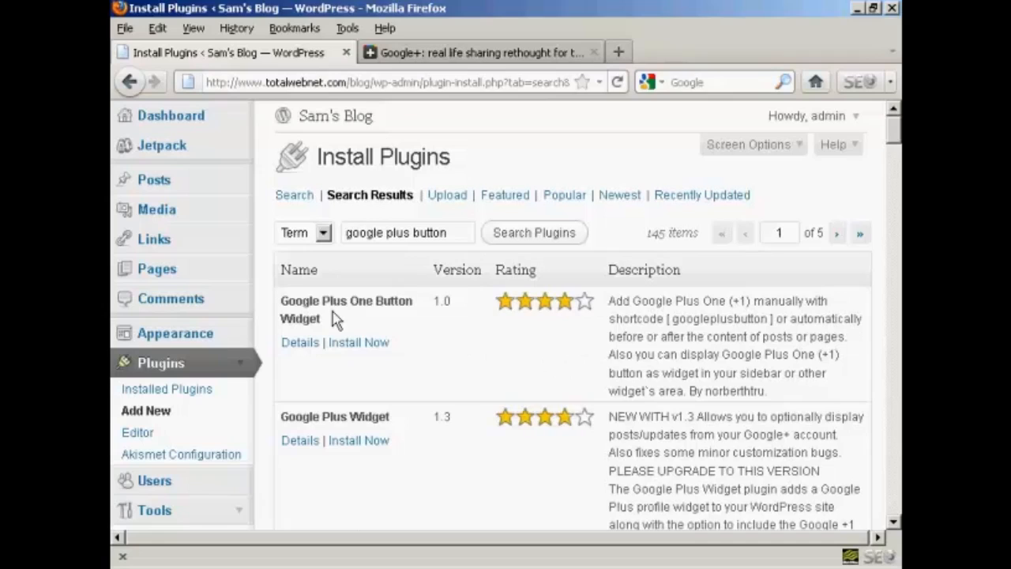
mouse_move(427, 322)
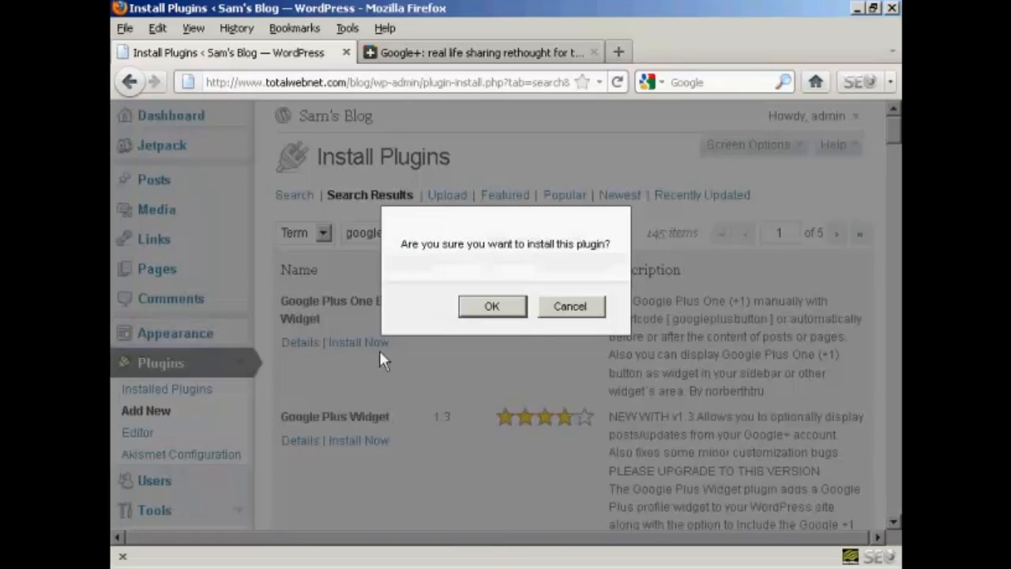
Install Google Plus One Button Widget, confirm with OK, and activate it.
left_click(491, 306)
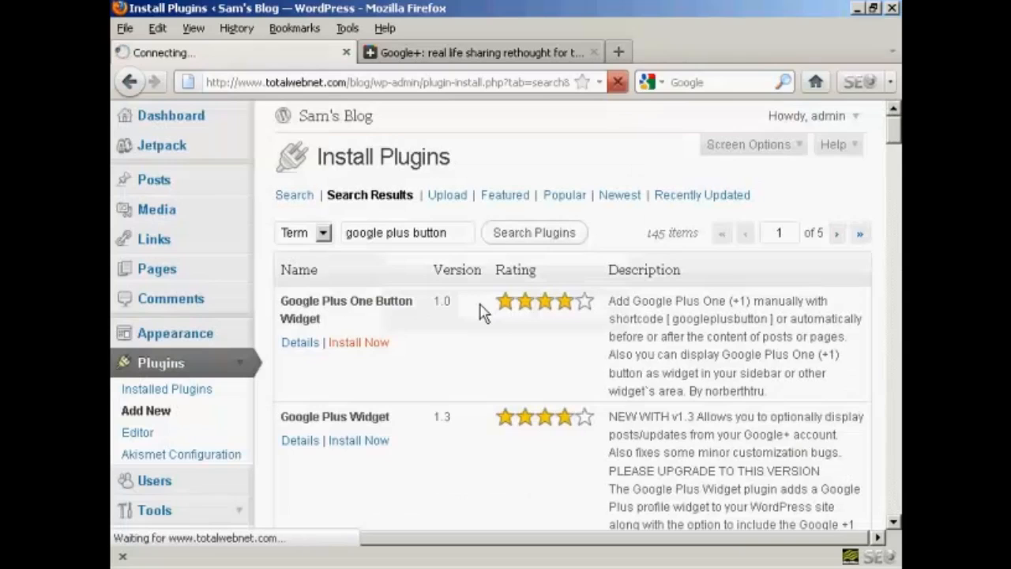
left_click(358, 342)
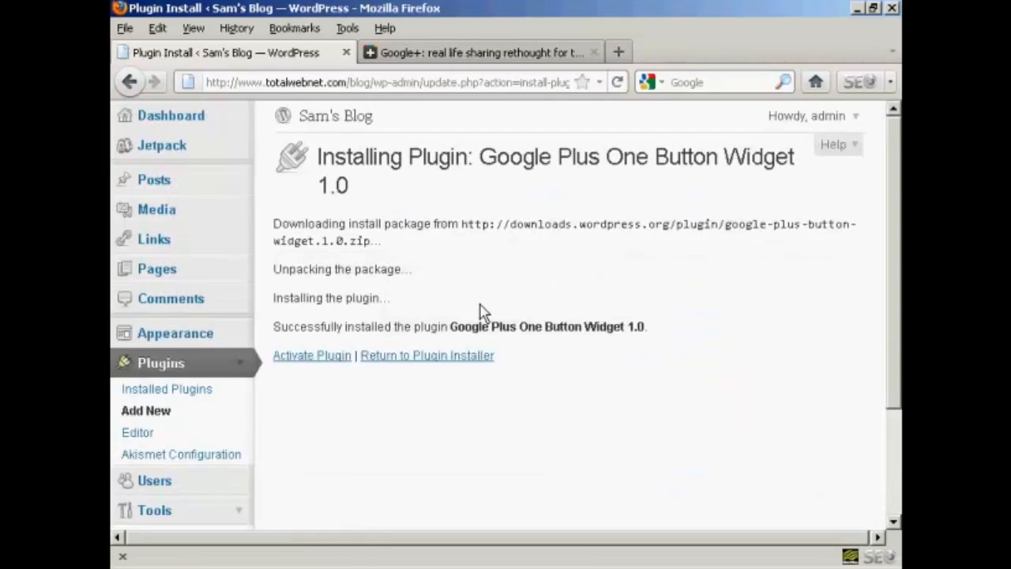
mouse_move(312, 354)
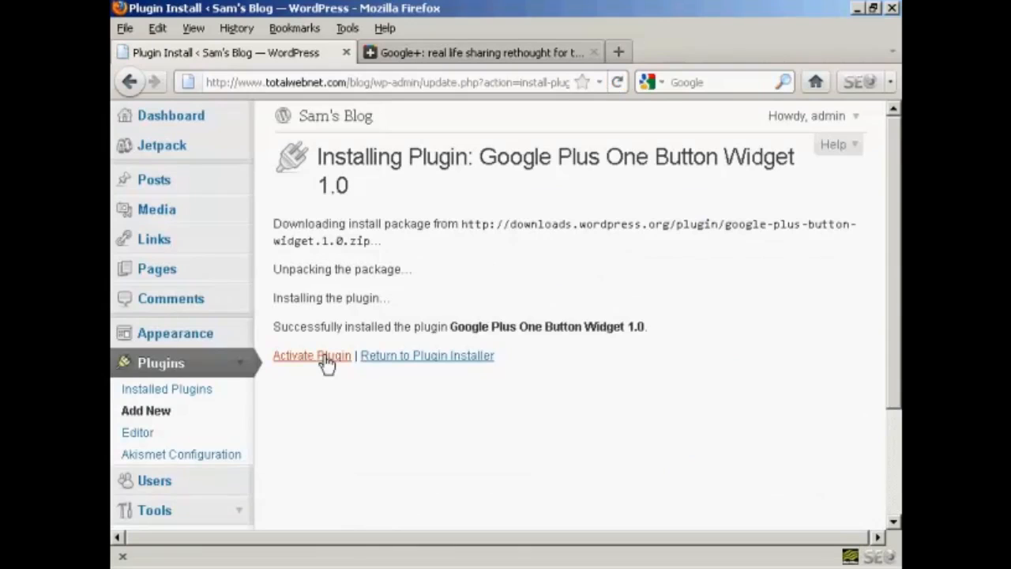
left_click(311, 356)
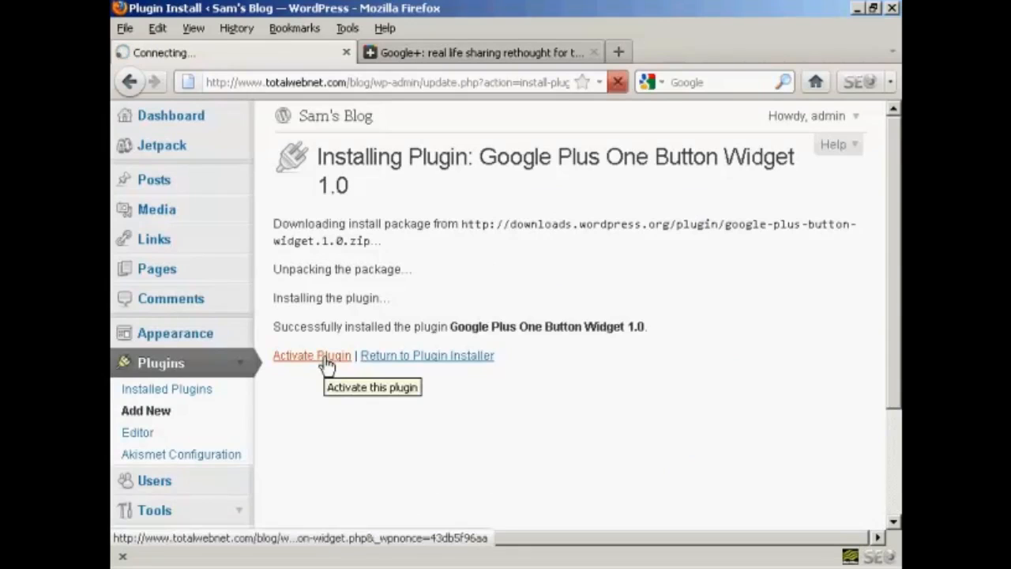
left_click(311, 355)
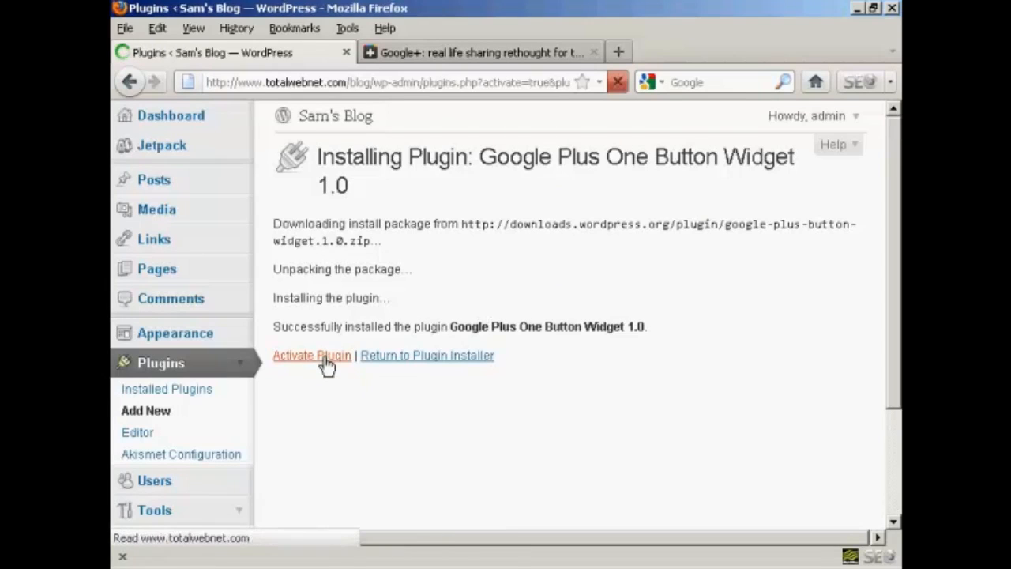
left_click(312, 356)
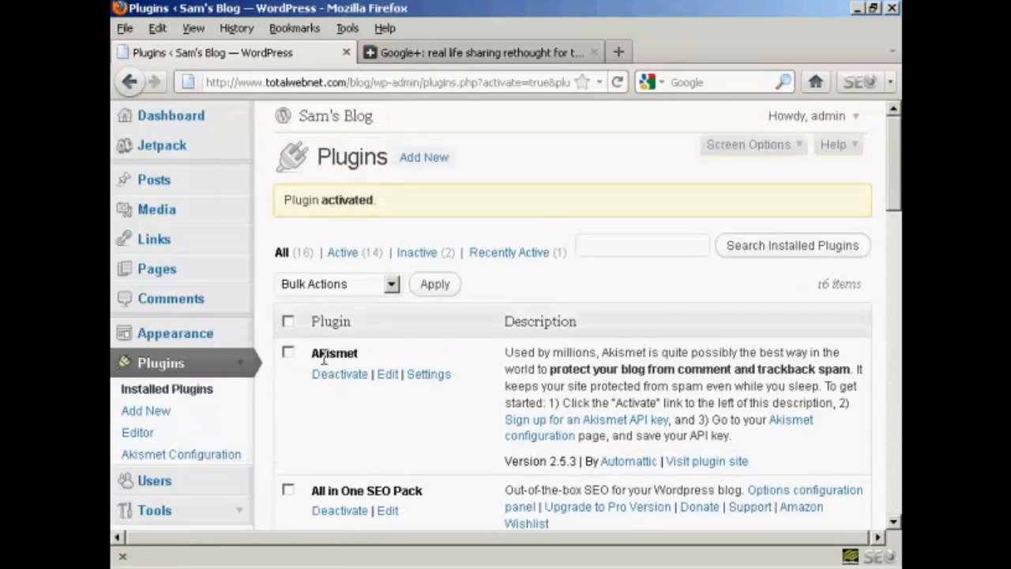
Open Settings > Google +1 Button from the admin sidebar.
scroll("down", 3)
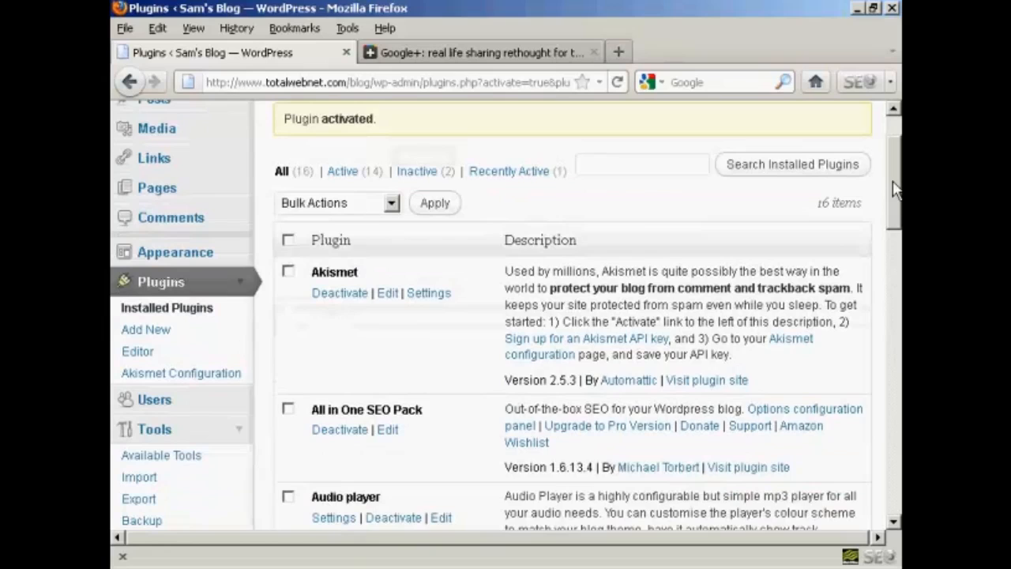
scroll("down", 3)
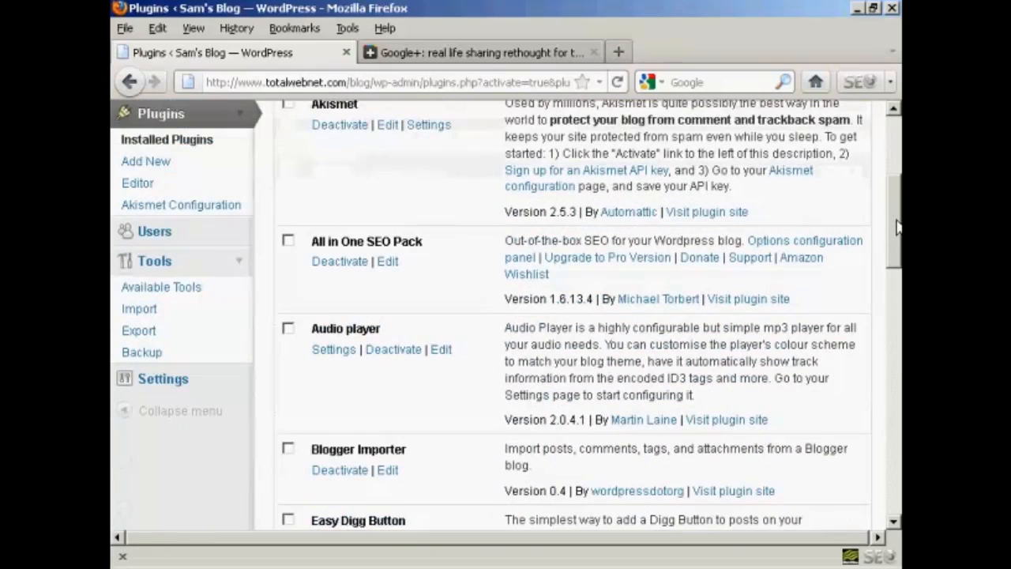
mouse_move(162, 378)
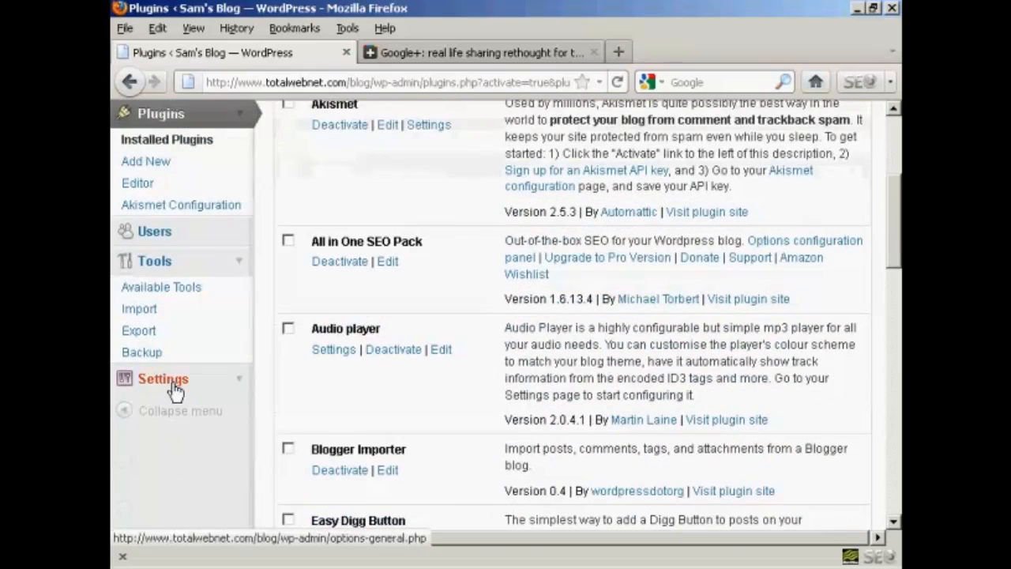
mouse_move(242, 387)
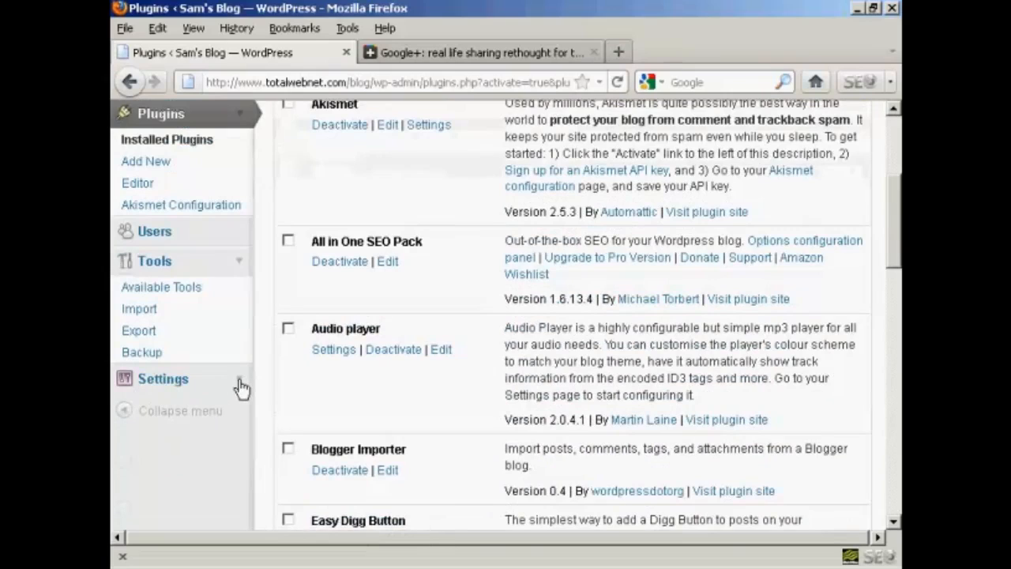
left_click(163, 378)
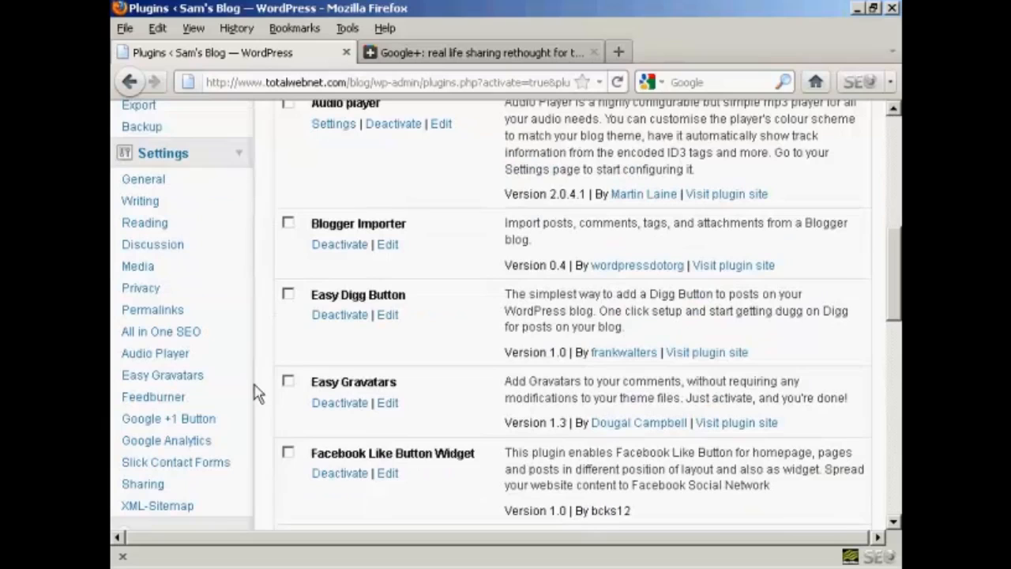
mouse_move(169, 419)
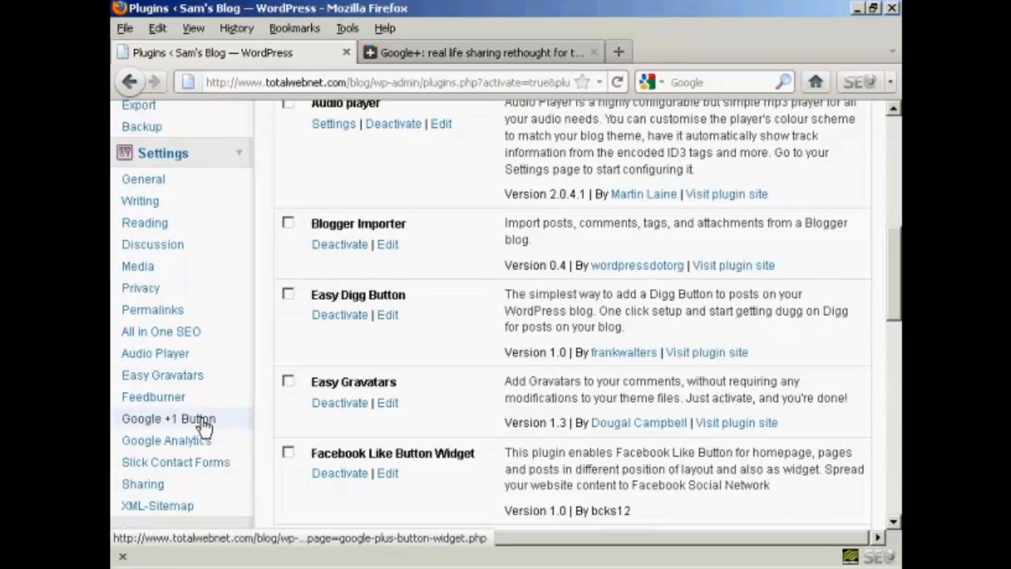
left_click(168, 419)
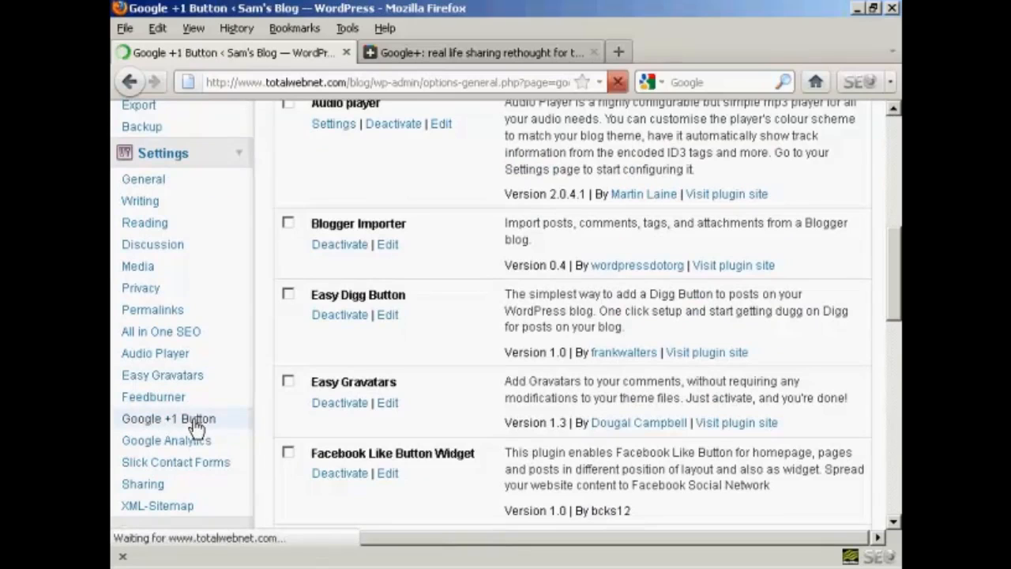
Review the +1 settings (before content, home, pages, posts, counter, standard), then visit the front page.
left_click(168, 418)
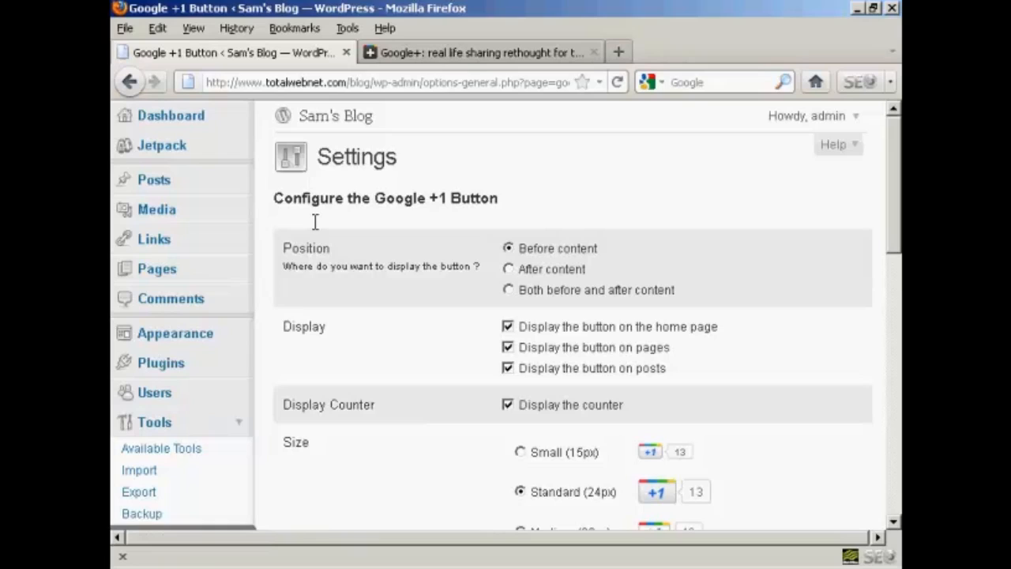
mouse_move(307, 271)
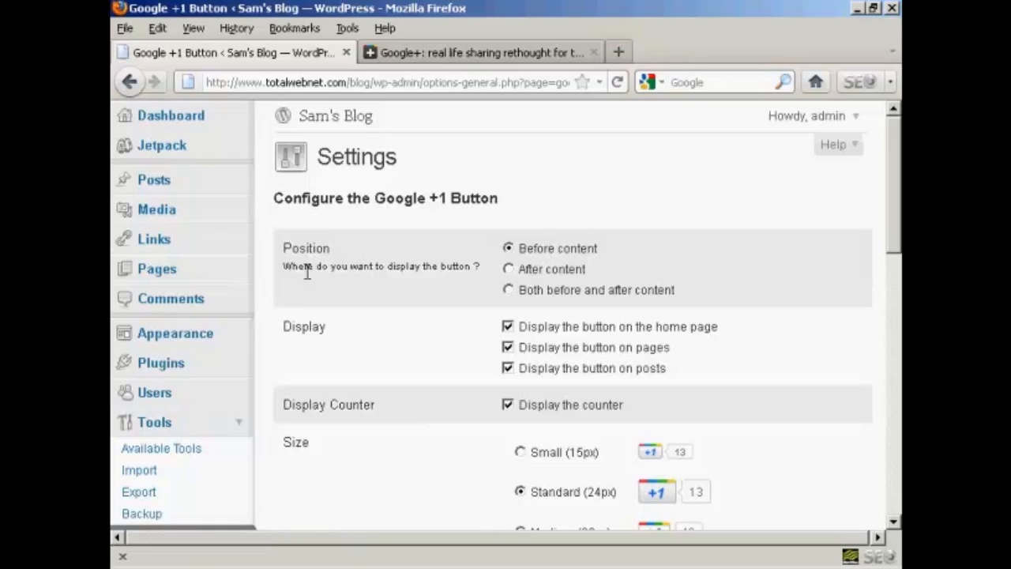
mouse_move(571, 278)
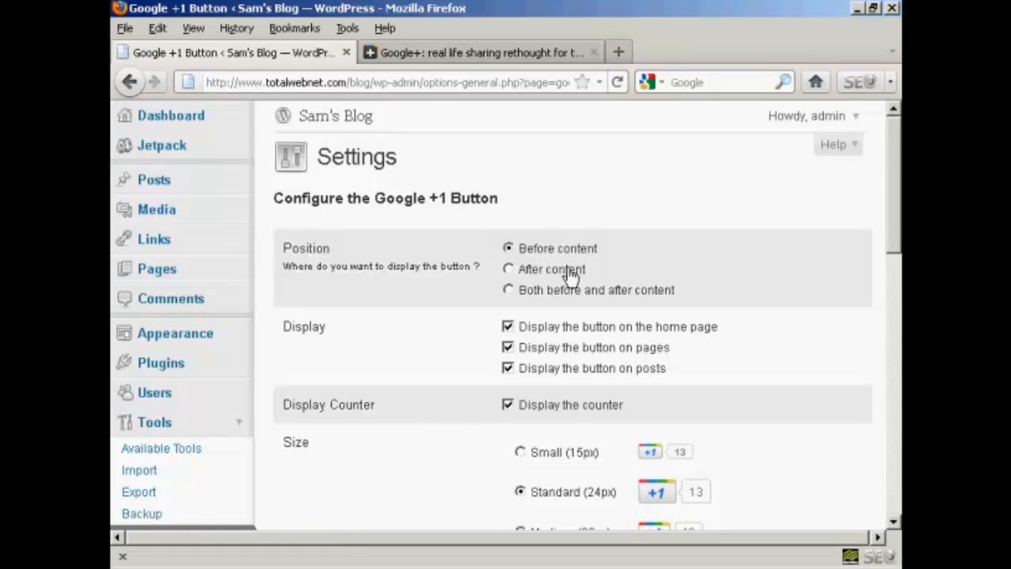
mouse_move(558, 304)
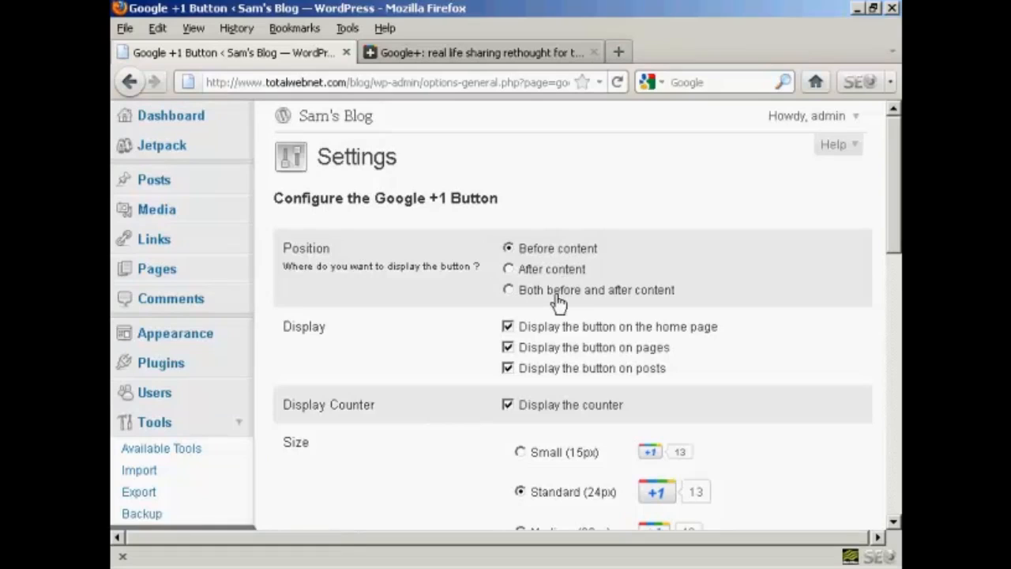
mouse_move(608, 336)
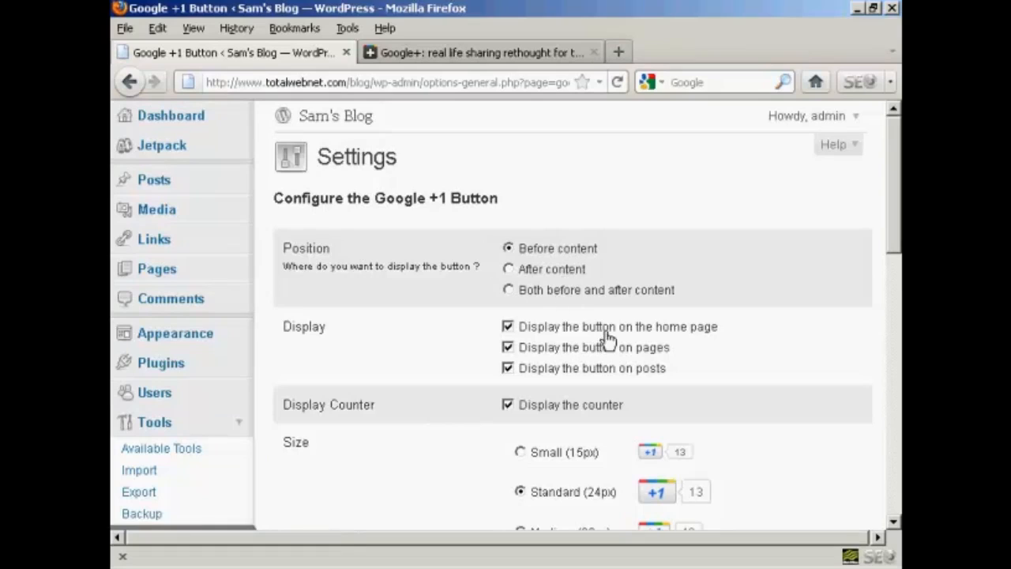
mouse_move(510, 387)
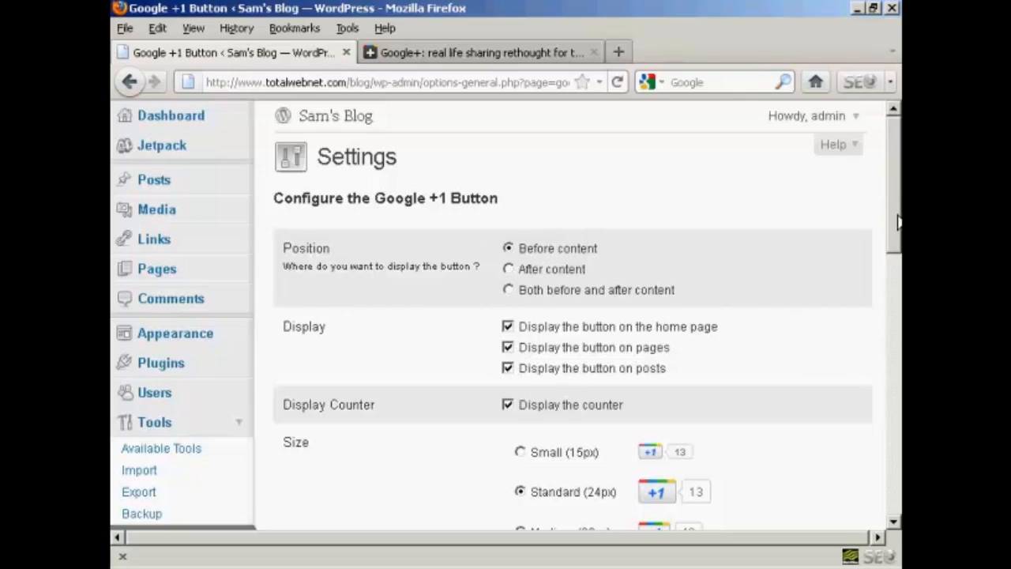
scroll("down", 3)
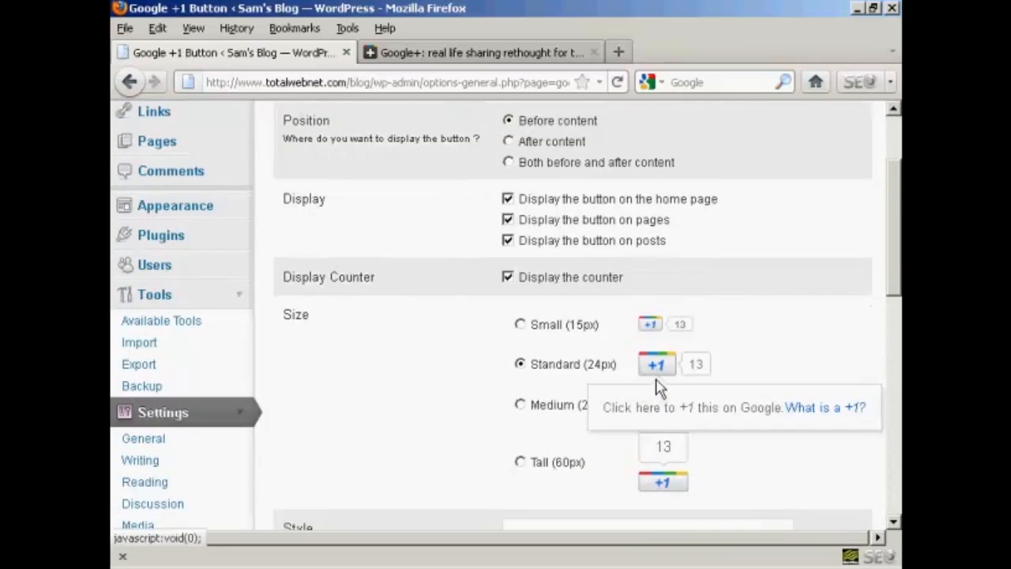
scroll("down", 3)
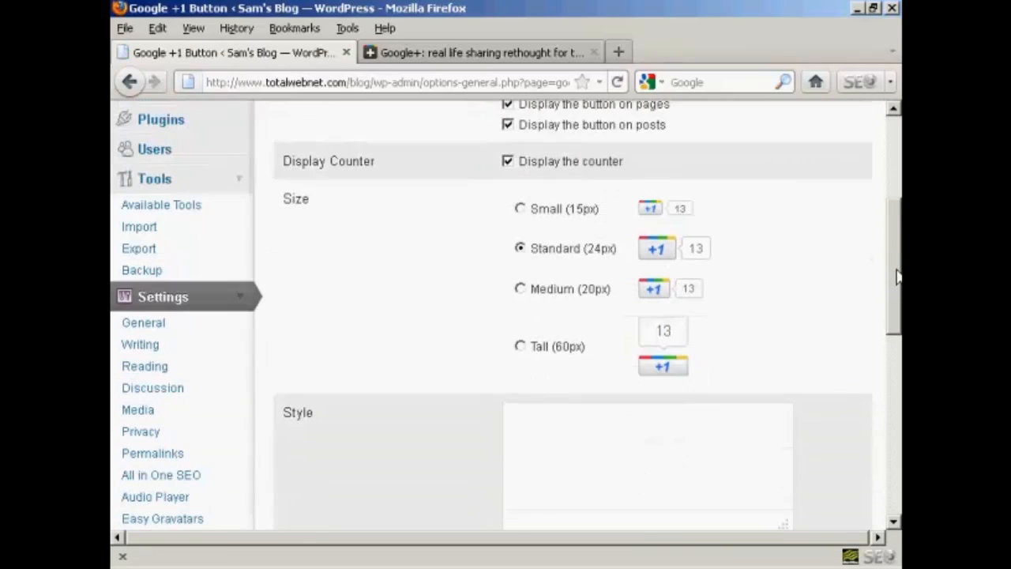
scroll("down", 3)
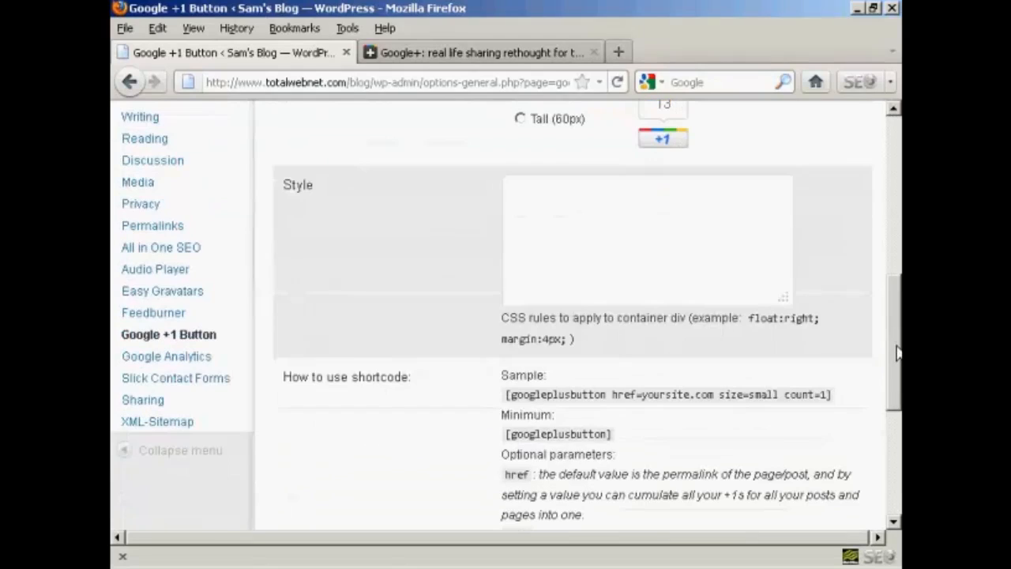
mouse_move(565, 458)
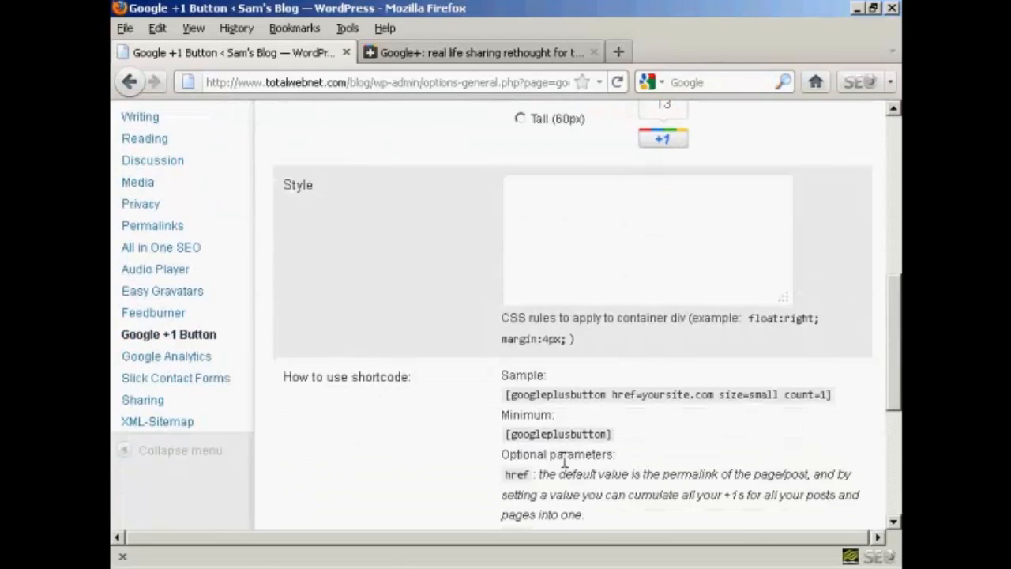
scroll("down", 3)
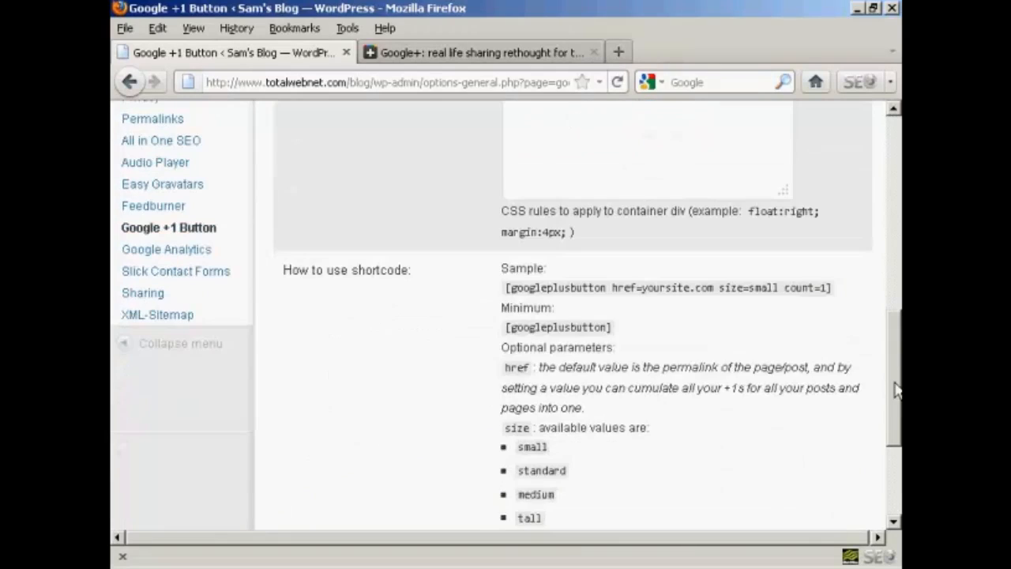
scroll("down", 3)
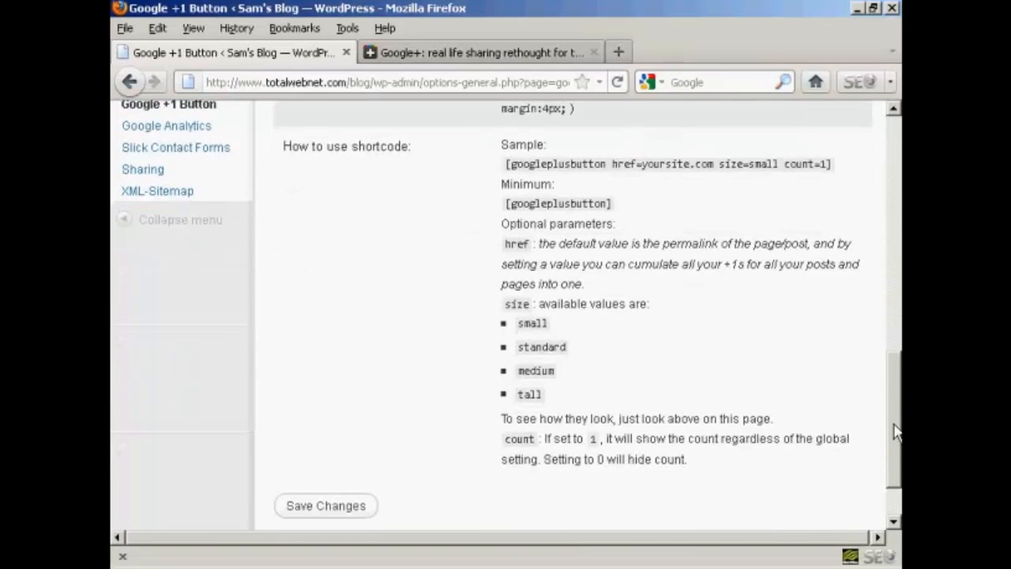
scroll("up", 3)
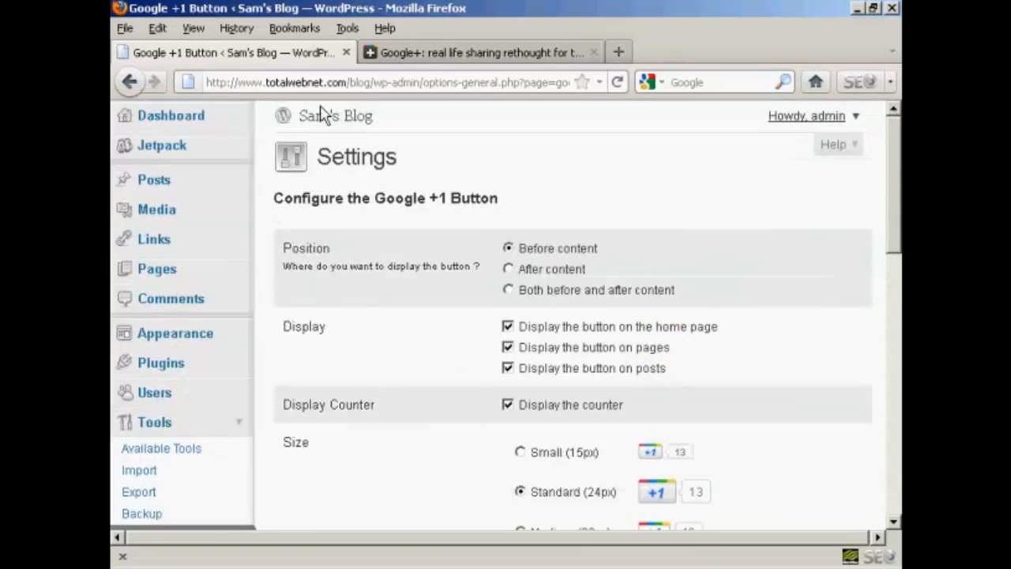
left_click(335, 116)
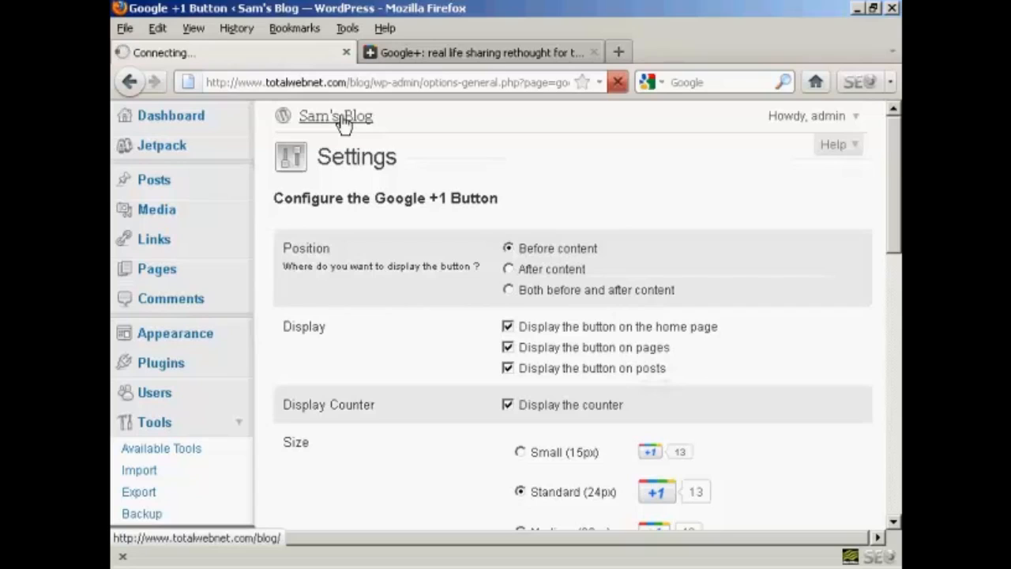
Scroll to 'A Later Post Example' and try its +1 button.
left_click(335, 116)
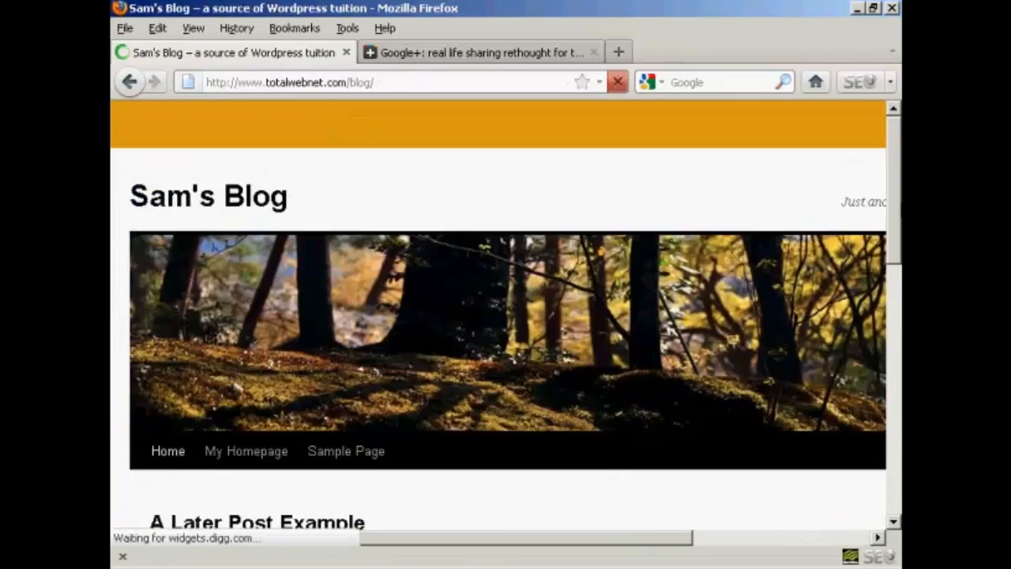
scroll("down", 3)
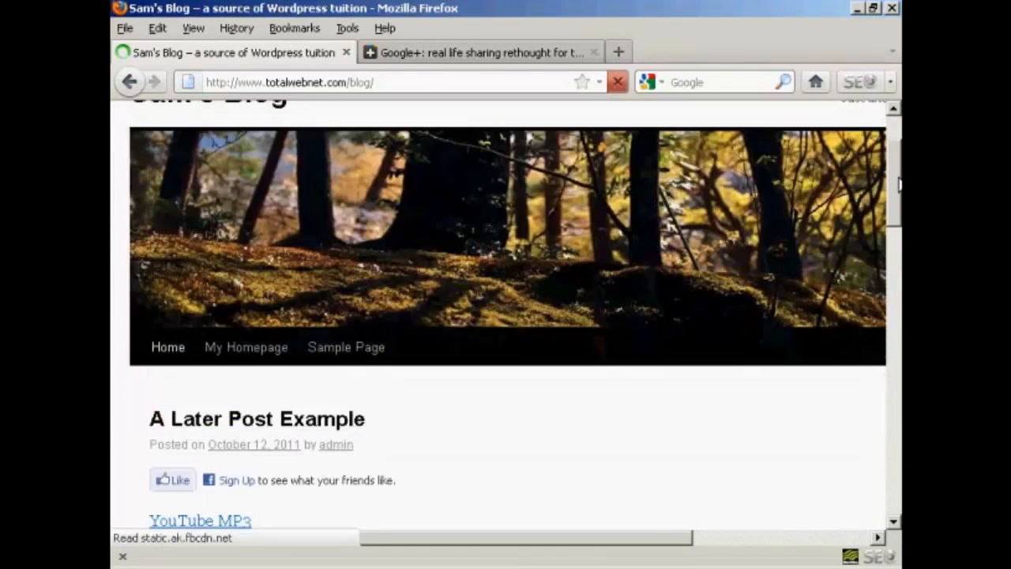
scroll("down", 3)
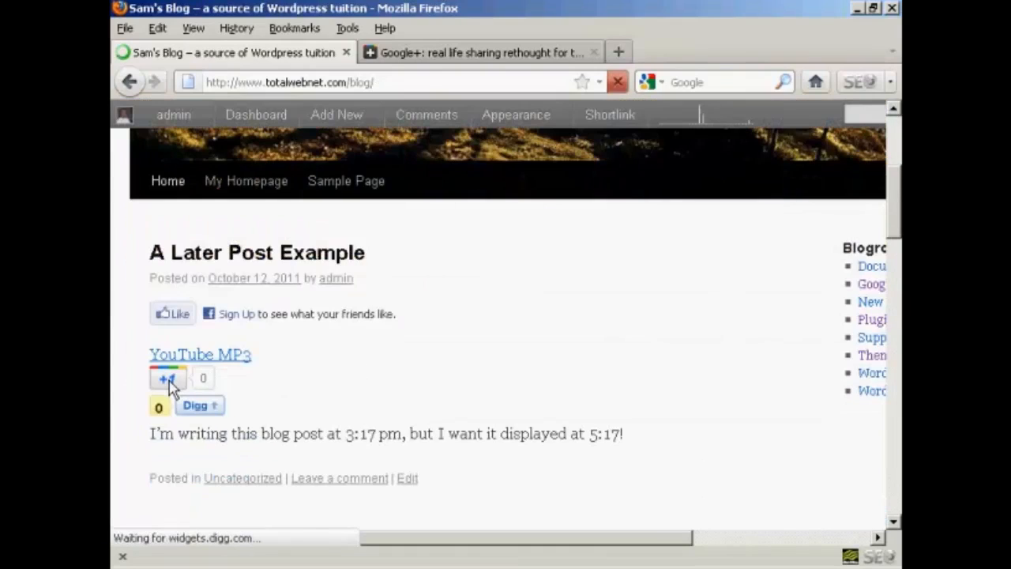
left_click(167, 378)
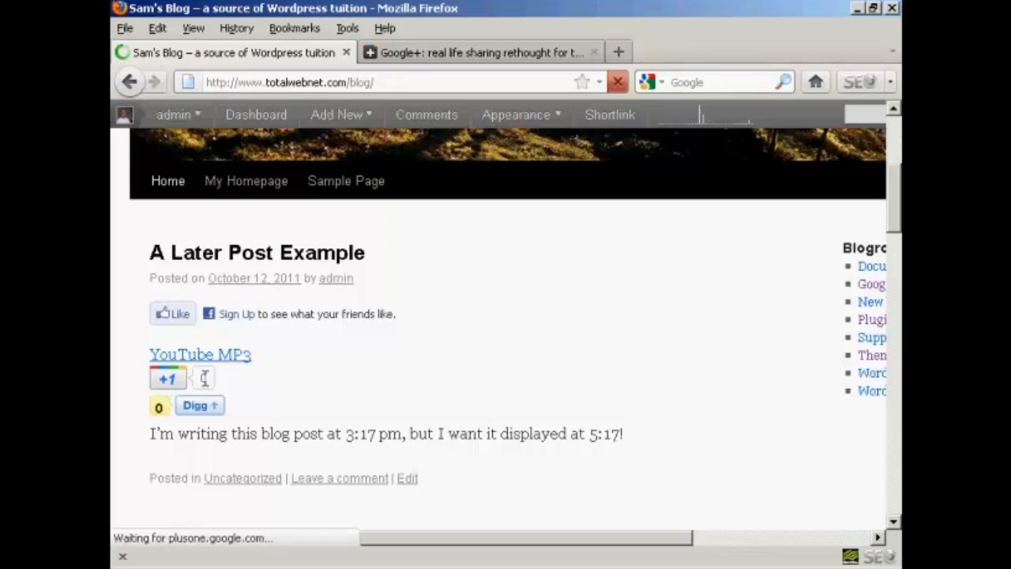